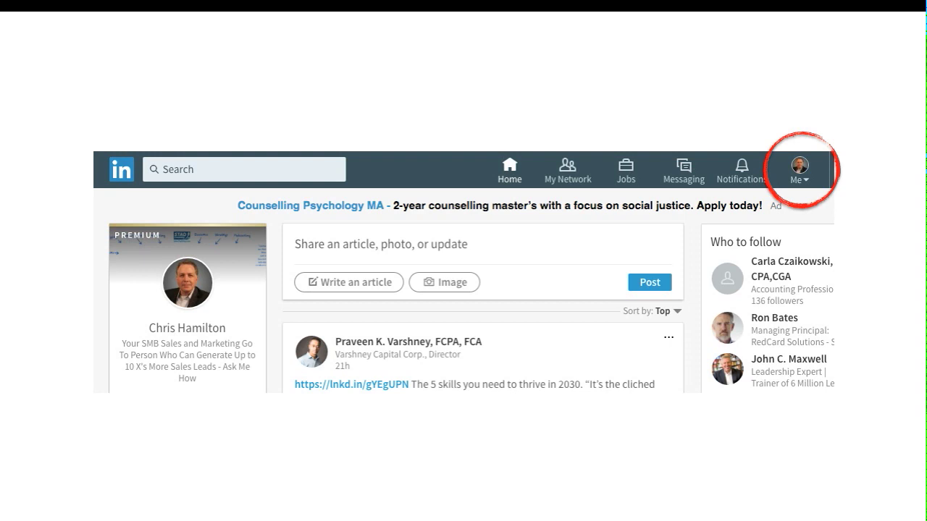
- Go to LinkedIn Settings & Privacy from the Me menu
click(798, 170)
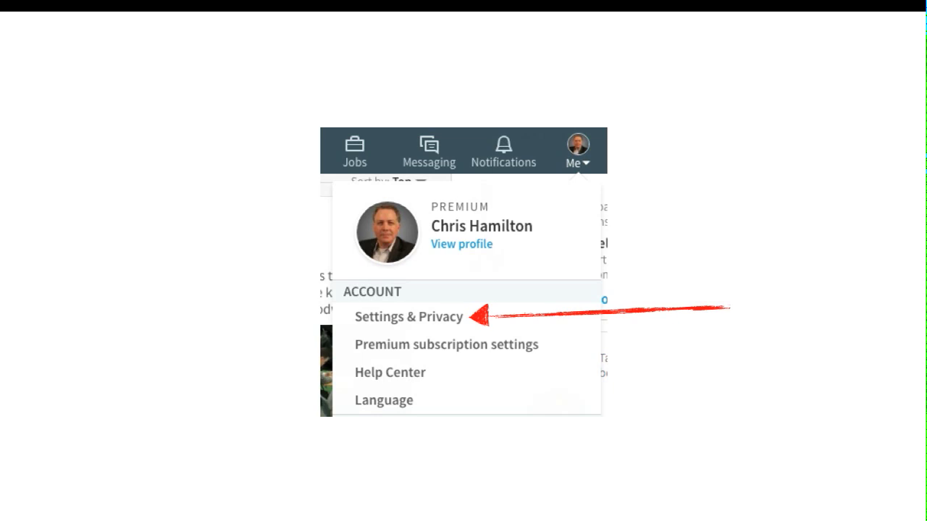
click(408, 317)
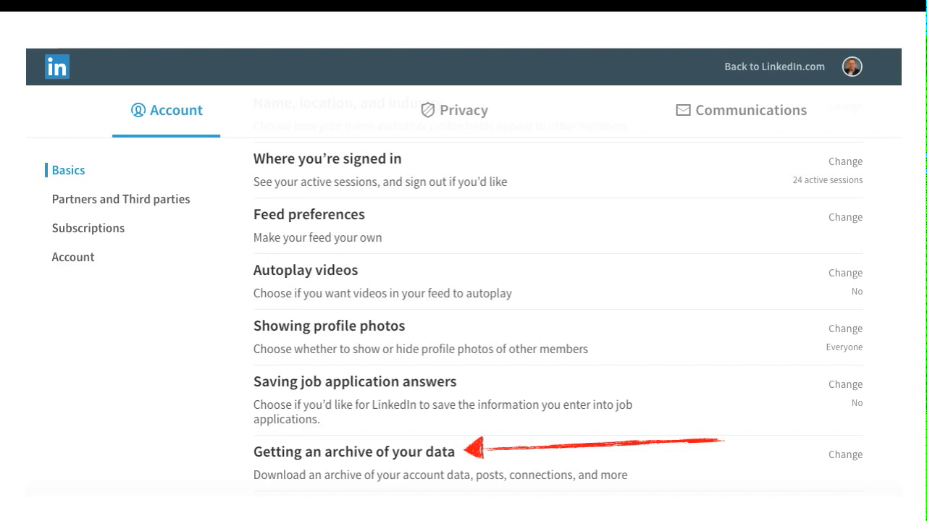
click(845, 454)
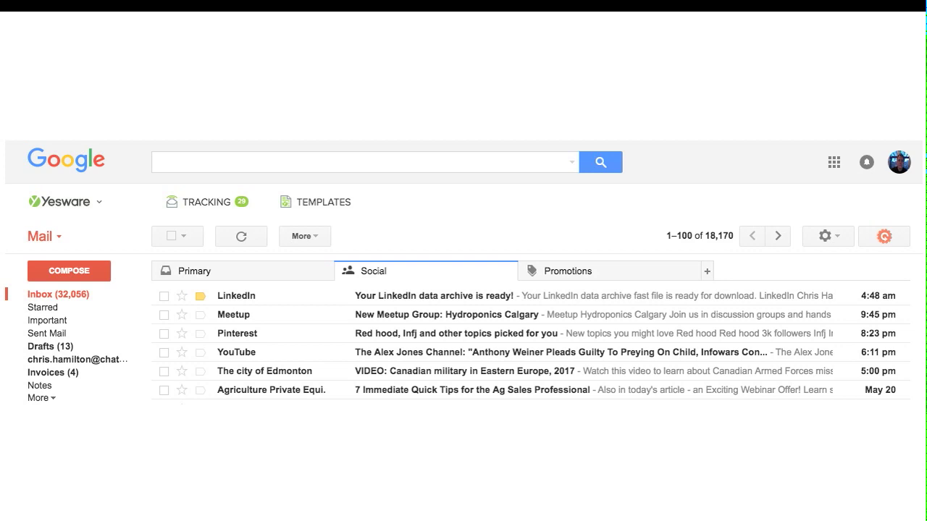
- Open the 'Your LinkedIn data archive is ready!' email in Gmail's Social tab
click(430, 295)
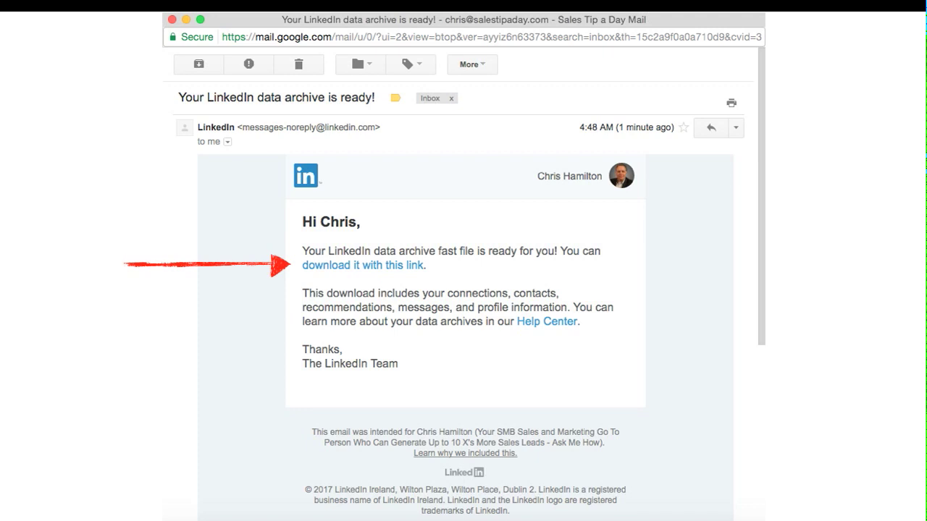
- Download the LinkedIn data archive and open the exported file from Downloads
click(362, 265)
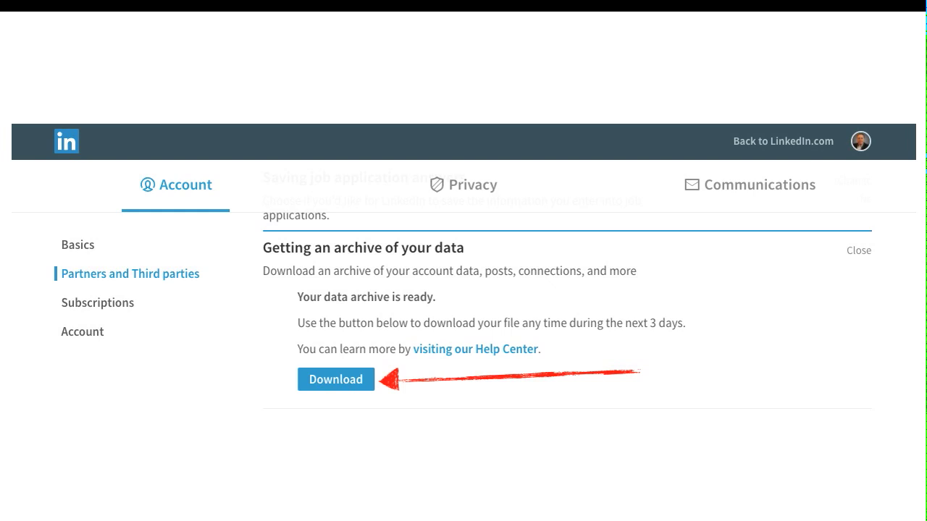
click(336, 379)
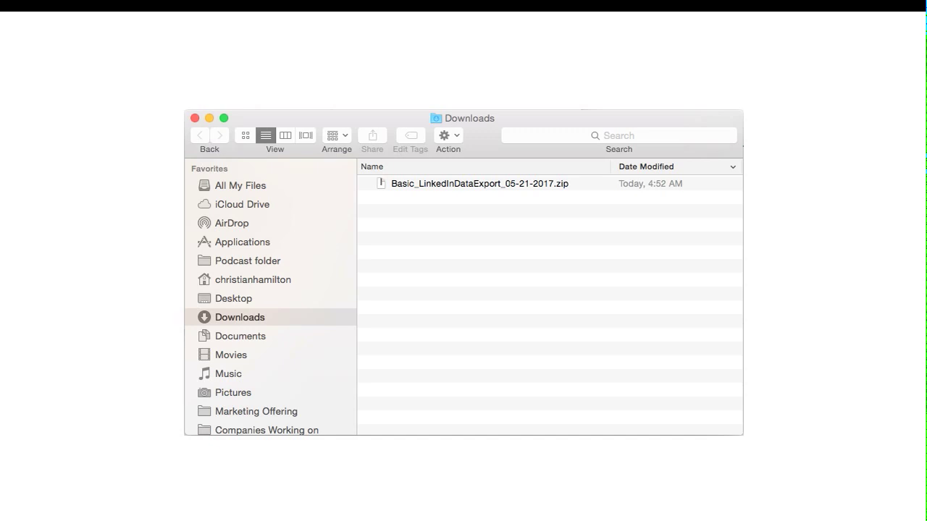
double_click(479, 183)
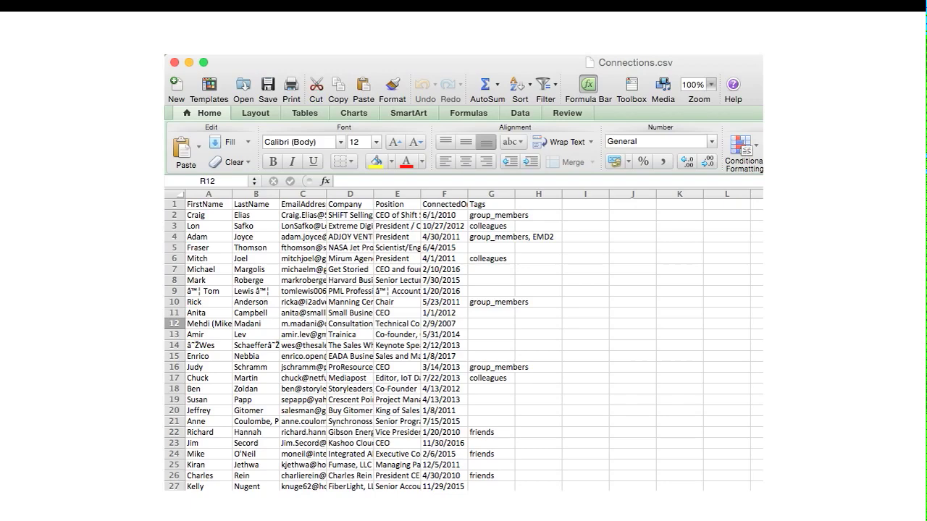